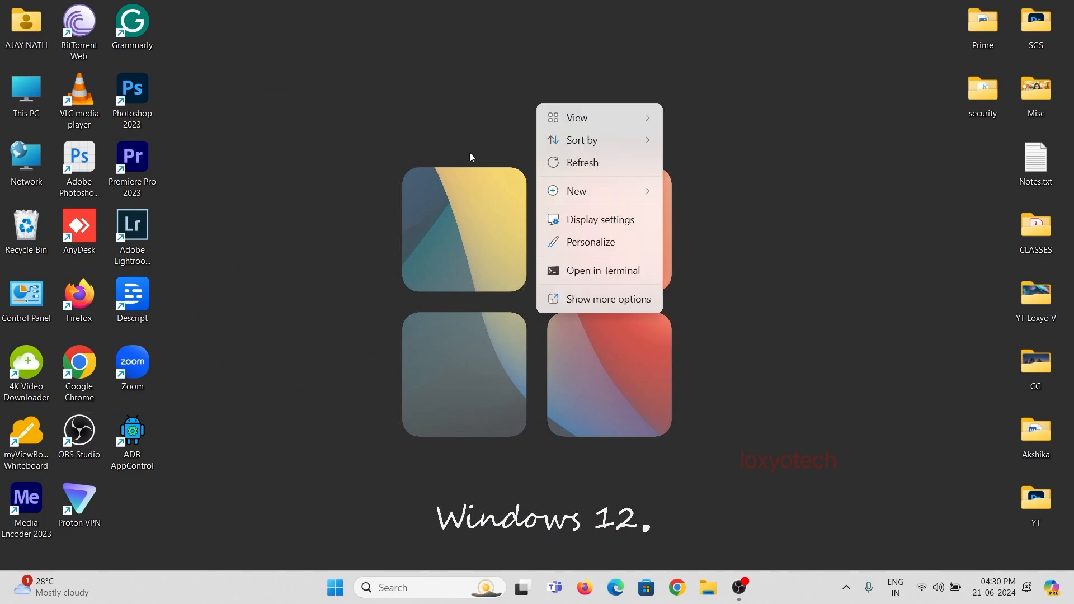
- Dismiss the desktop context menu and launch Google Chrome from the taskbar
{"action": "left_click", "coordinate": [759, 343]}
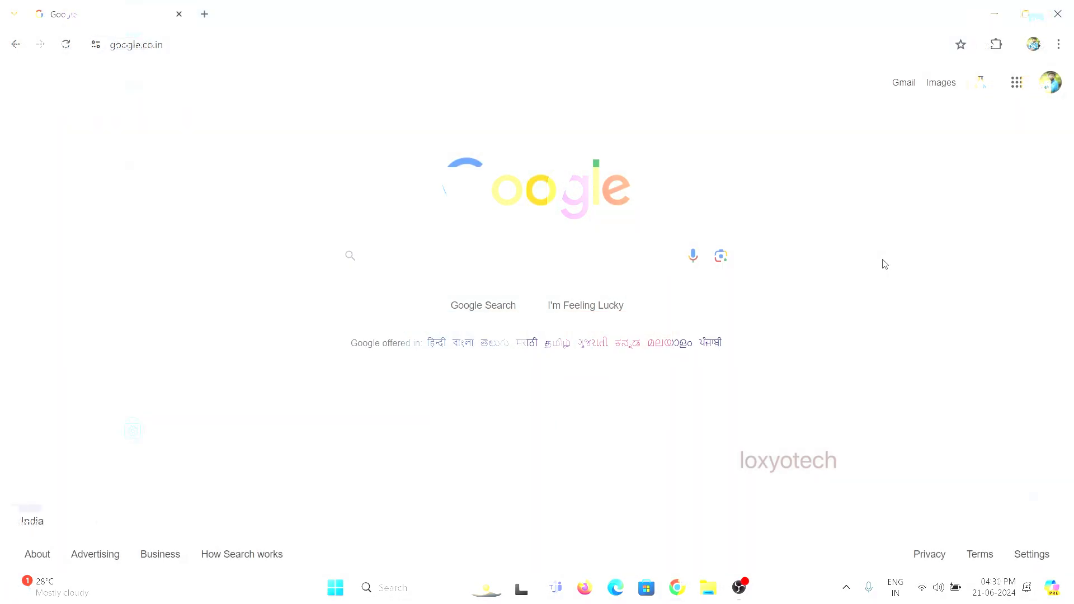
- Search Google for 'adobe creative cloud uninstaller' using the suggested query
{"action": "left_click", "coordinate": [480, 256]}
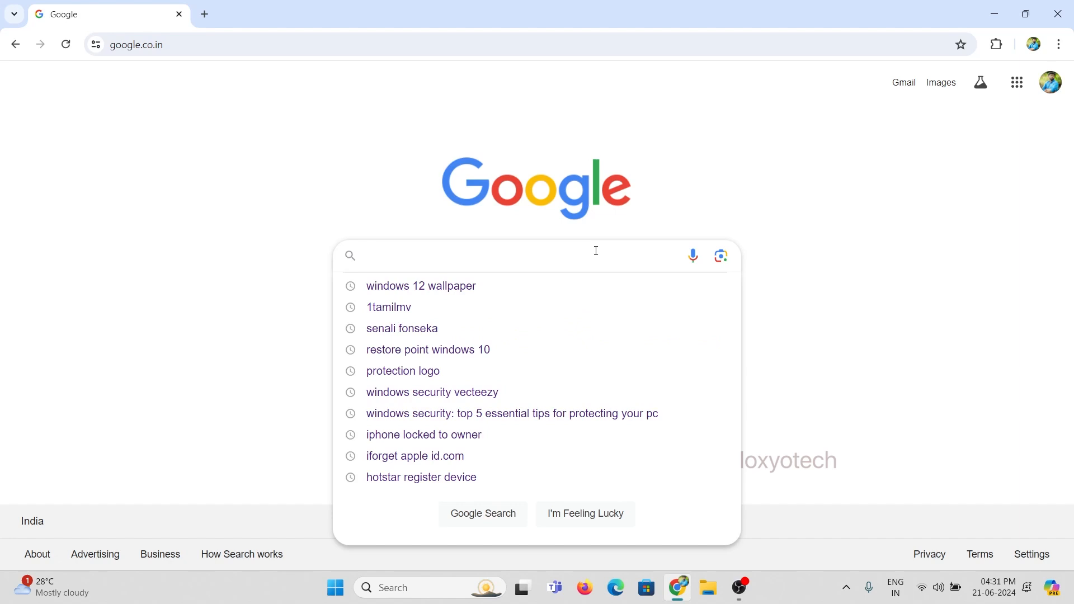
{"action": "type", "text": "adobe creative cloud u"}
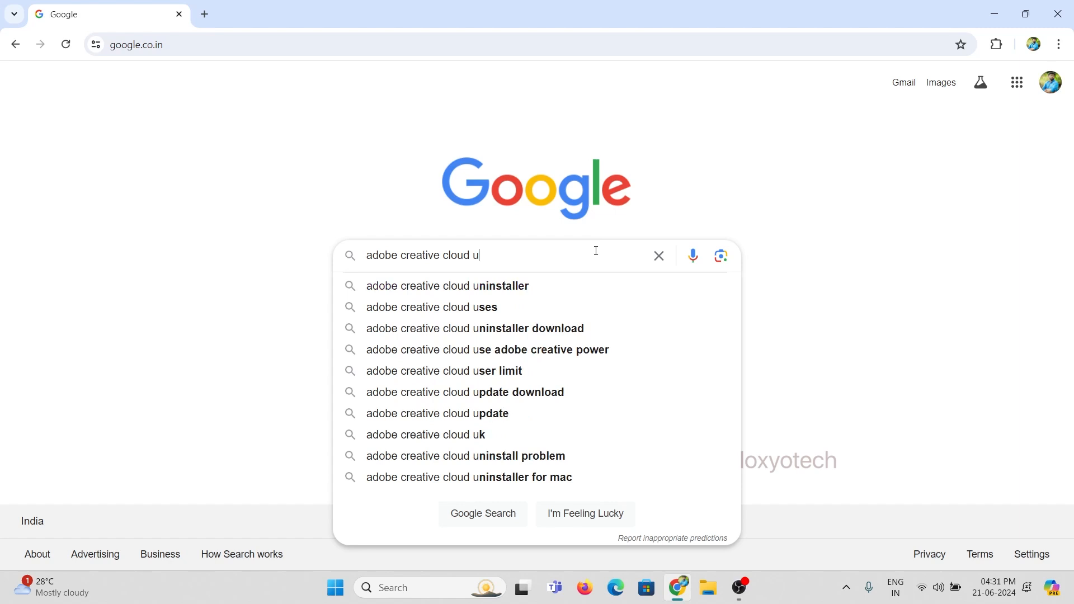
{"action": "left_click", "coordinate": [450, 286]}
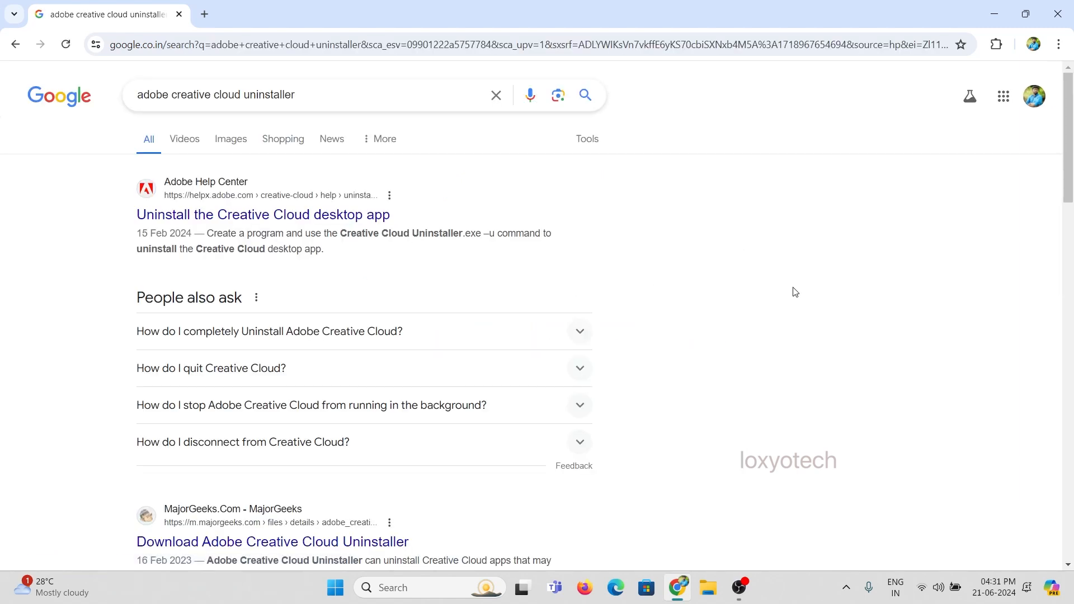
- Open Adobe's 'Uninstall the Creative Cloud desktop app' page and find the Uninstall on Windows section
{"action": "left_click", "coordinate": [263, 214]}
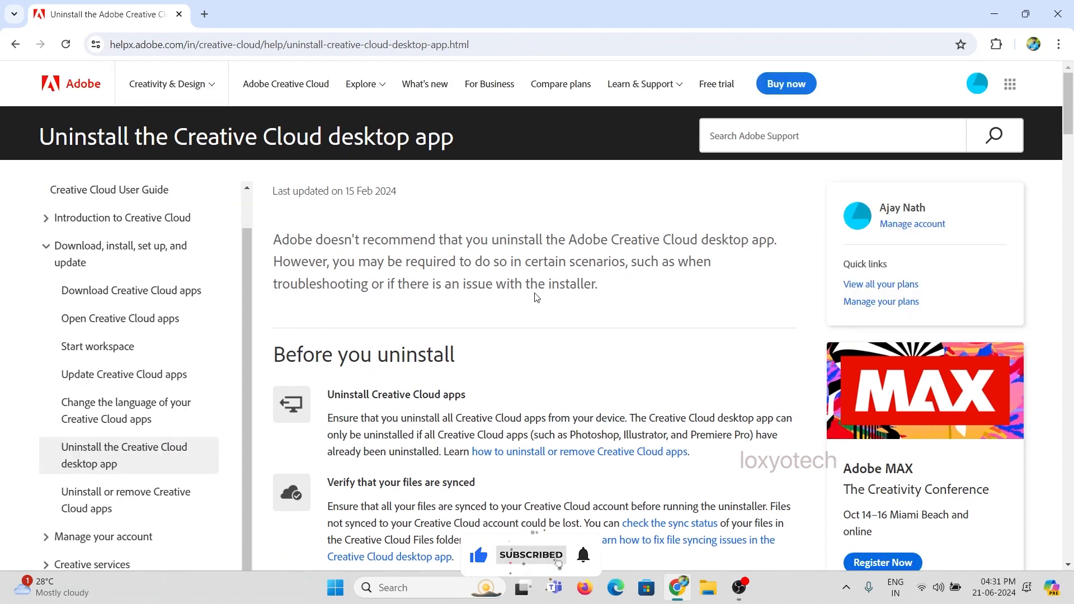
{"action": "scroll", "scroll_direction": "down", "scroll_amount": 3}
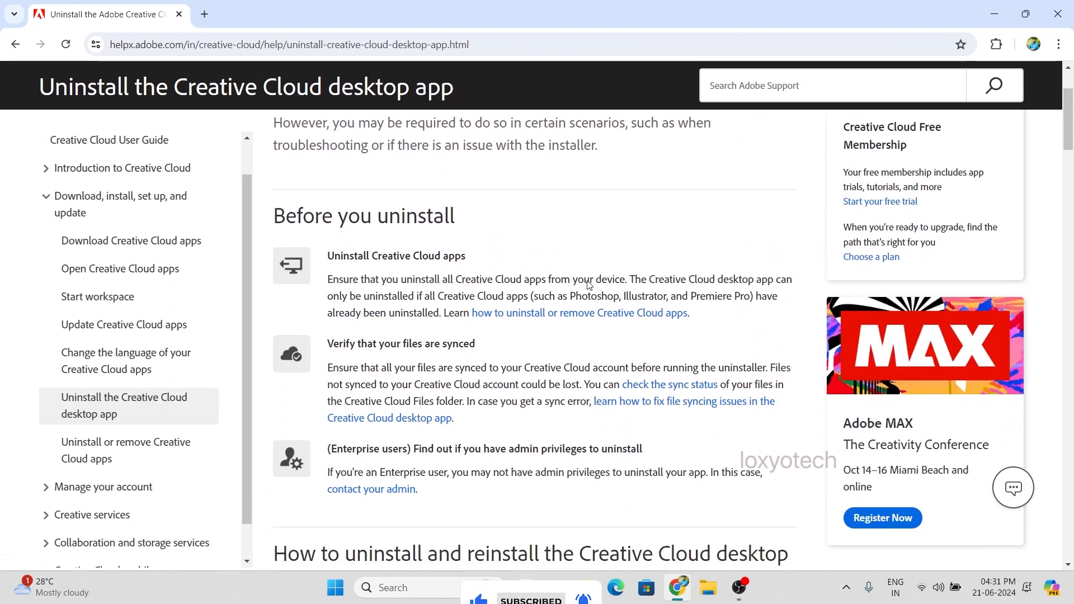
{"action": "scroll", "scroll_direction": "down", "scroll_amount": 3}
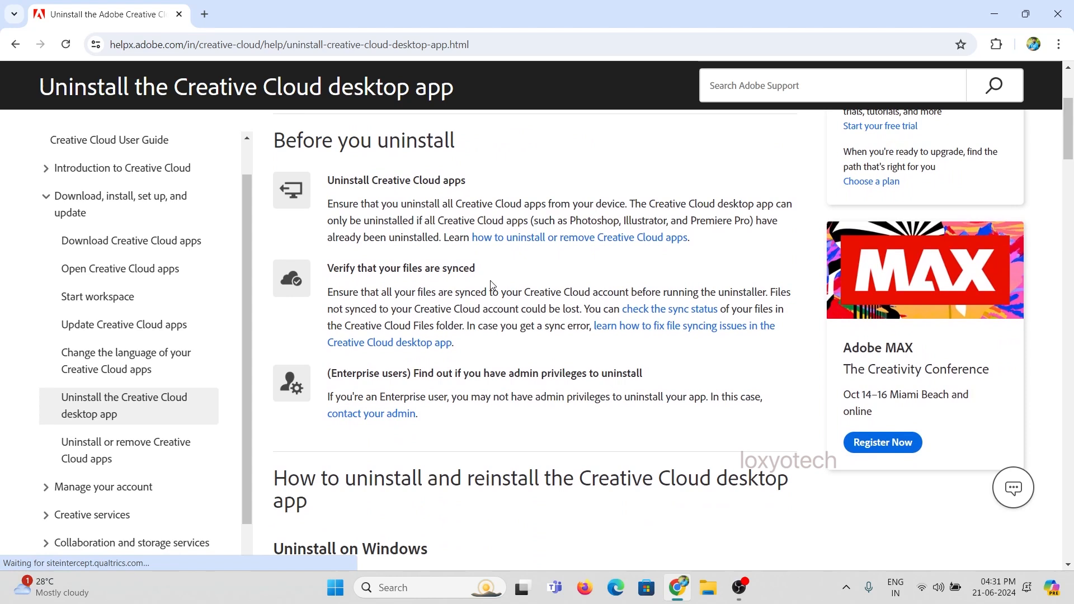
{"action": "scroll", "scroll_direction": "down", "scroll_amount": 3}
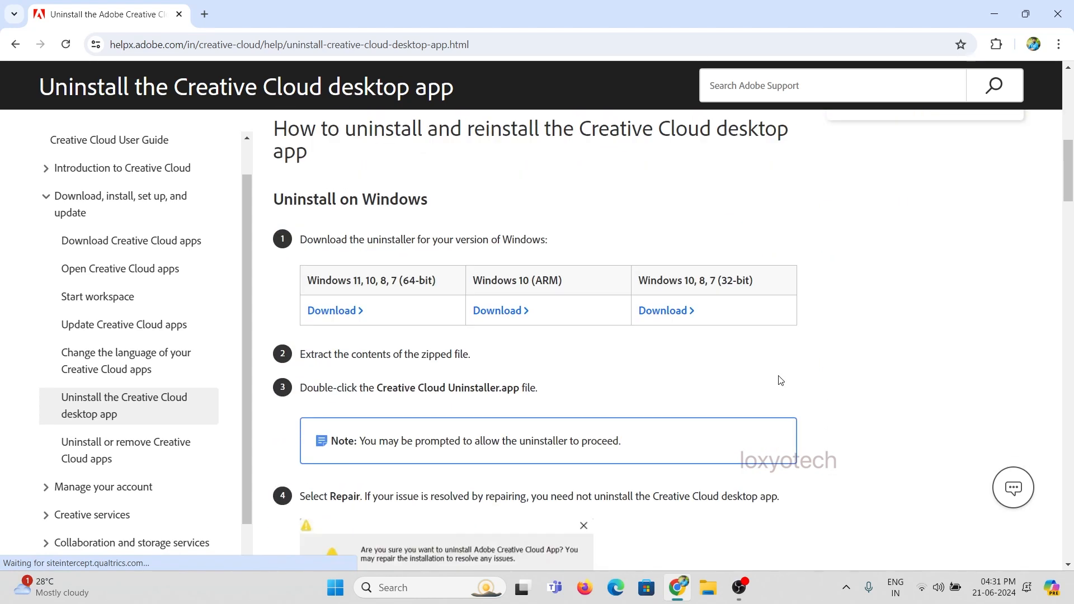
{"action": "left_click_drag", "start_coordinate": [273, 199], "coordinate": [425, 199]}
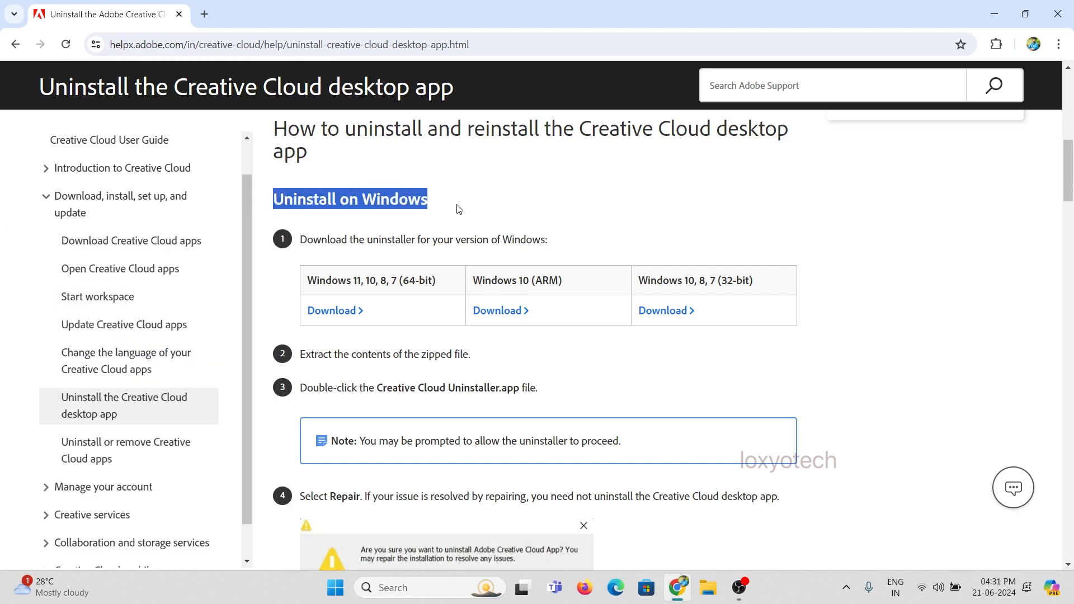
- Review the macOS section, then download the Windows 11, 10, 8, 7 (64-bit) uninstaller
{"action": "scroll", "scroll_direction": "down", "scroll_amount": 3}
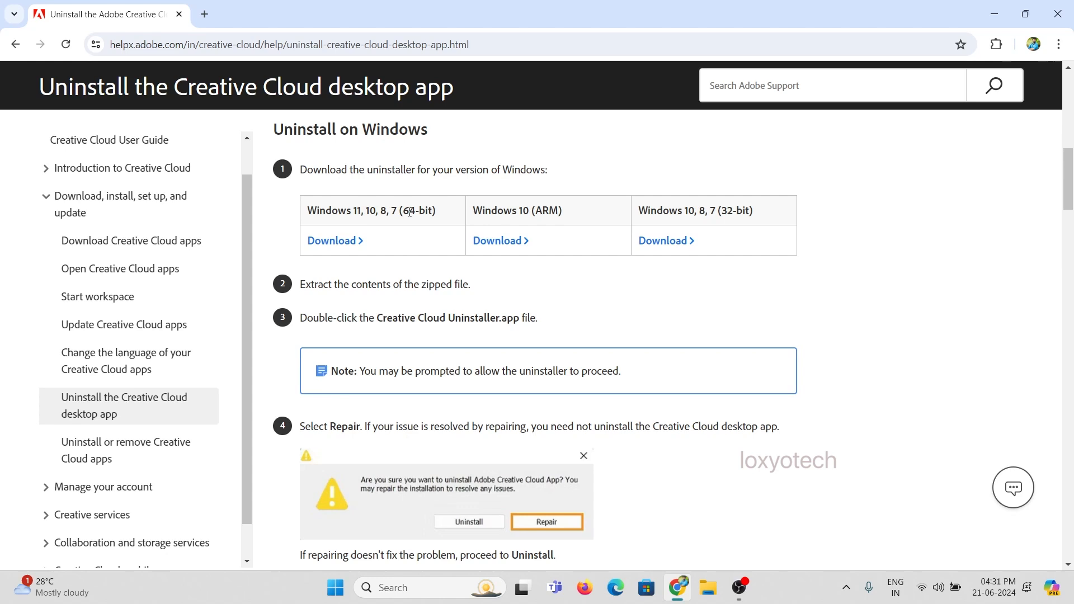
{"action": "mouse_move", "coordinate": [767, 216]}
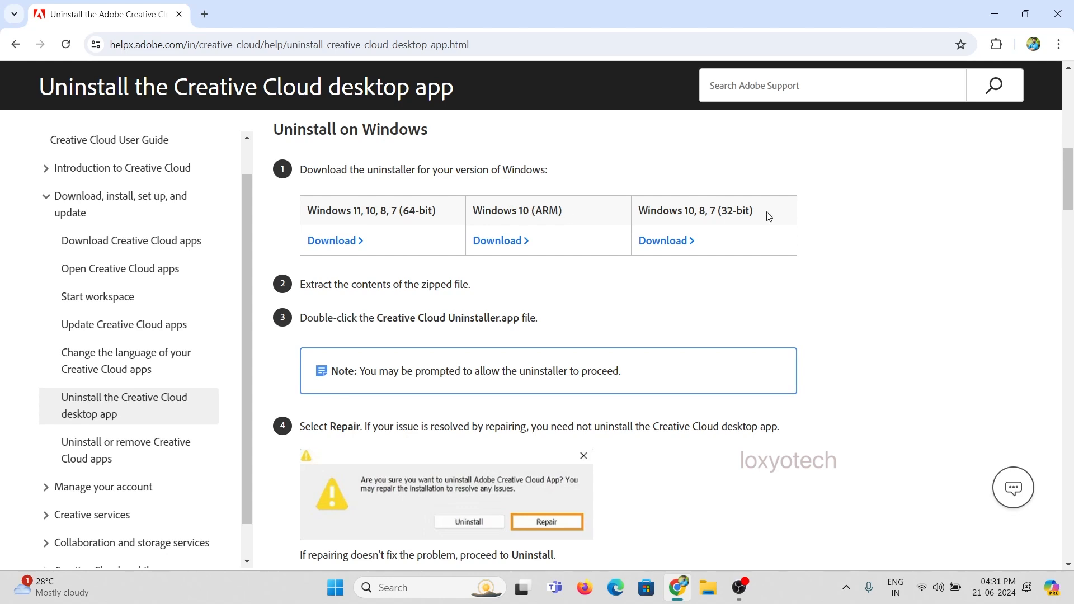
{"action": "scroll", "scroll_direction": "down", "scroll_amount": 3}
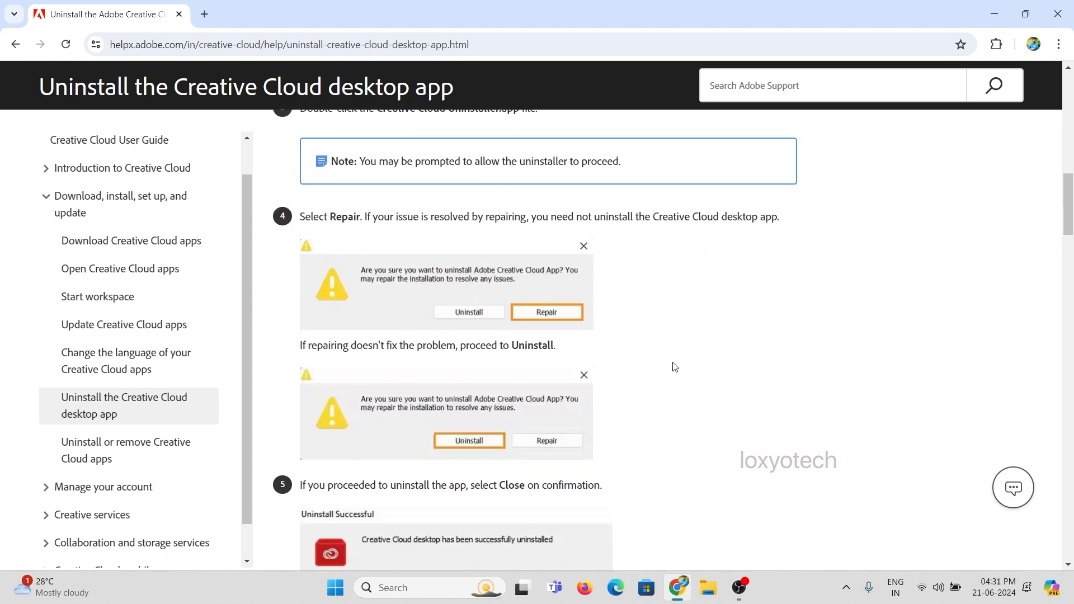
{"action": "scroll", "scroll_direction": "down", "scroll_amount": 3}
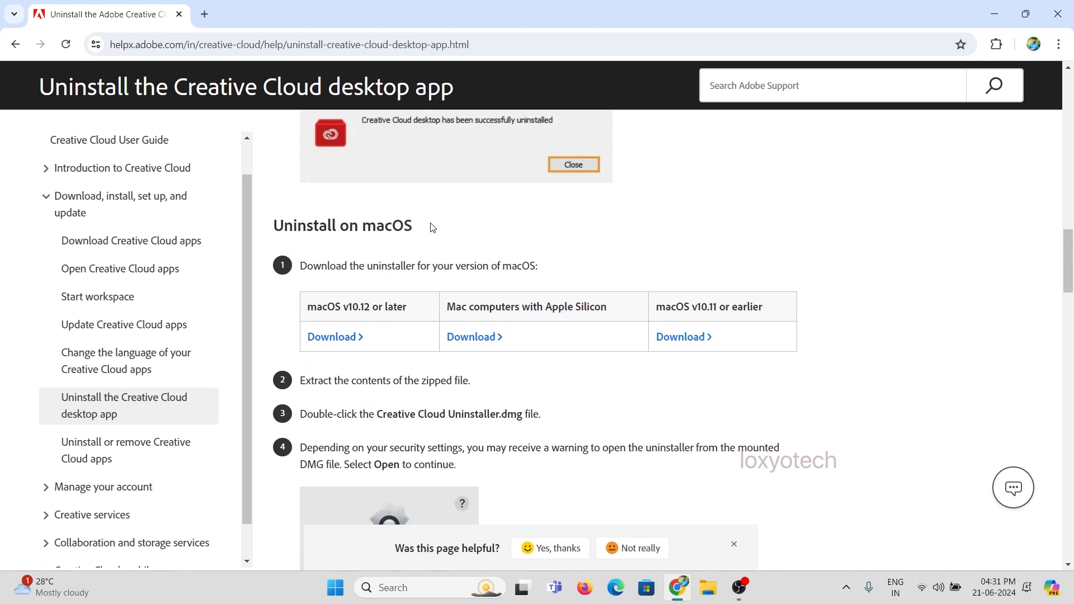
{"action": "double_click", "coordinate": [342, 226]}
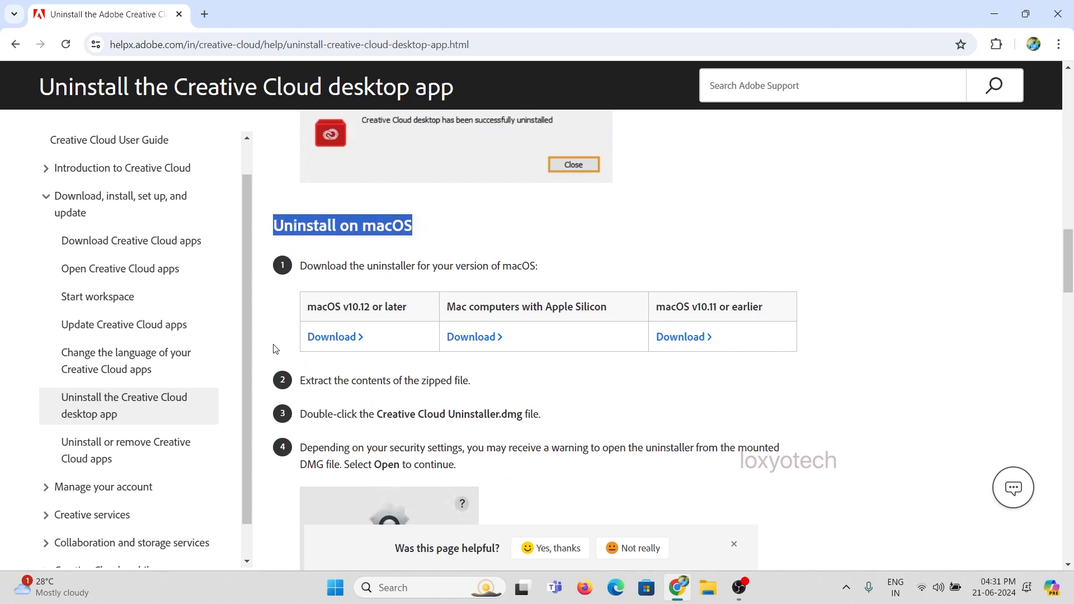
{"action": "scroll", "scroll_direction": "down", "scroll_amount": 3}
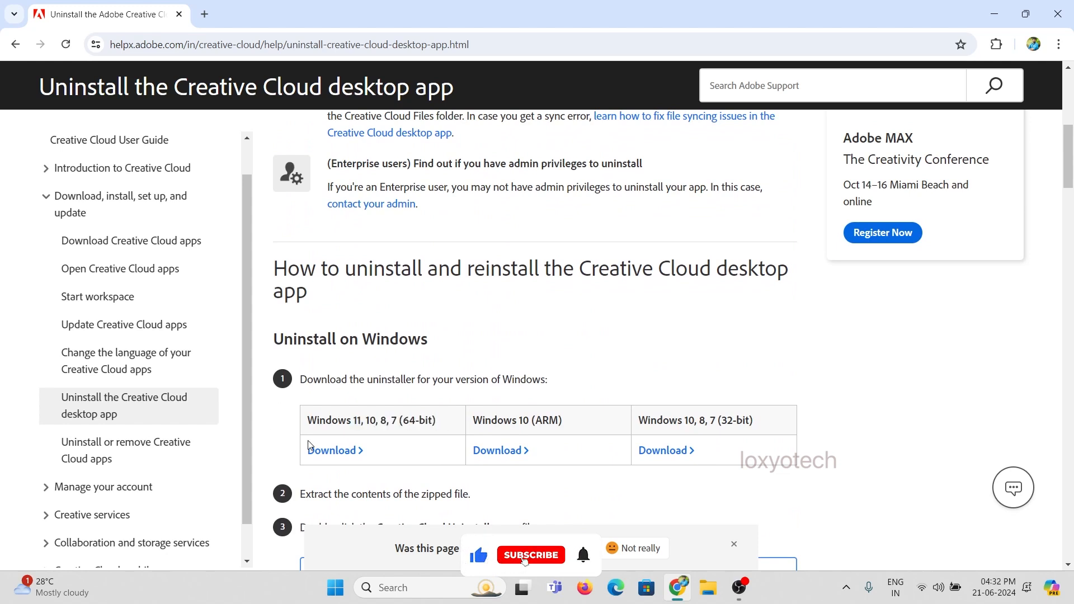
{"action": "left_click", "coordinate": [333, 450]}
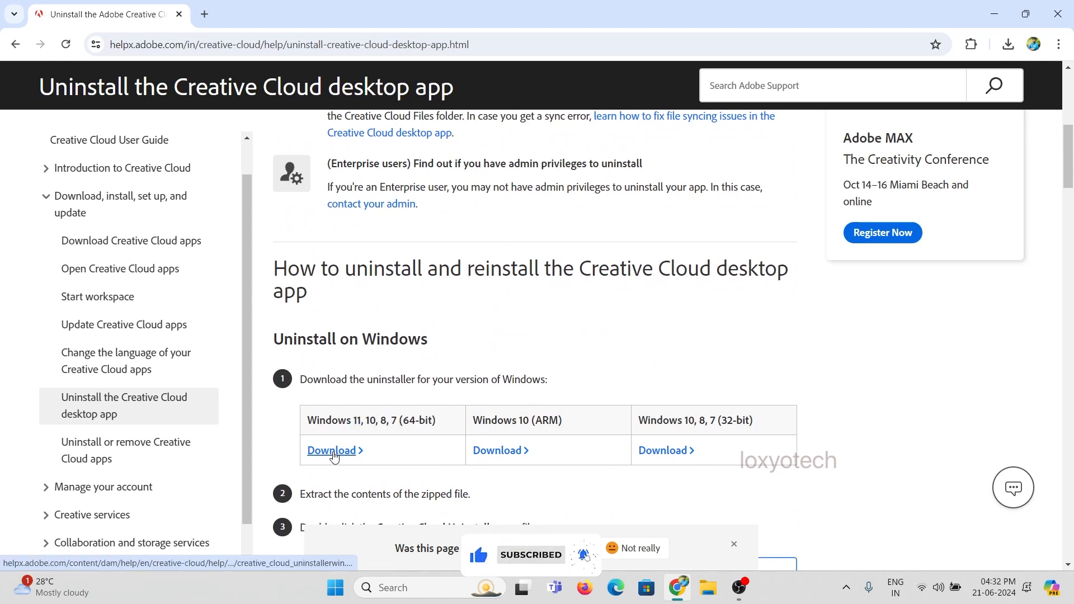
{"action": "left_click", "coordinate": [333, 450]}
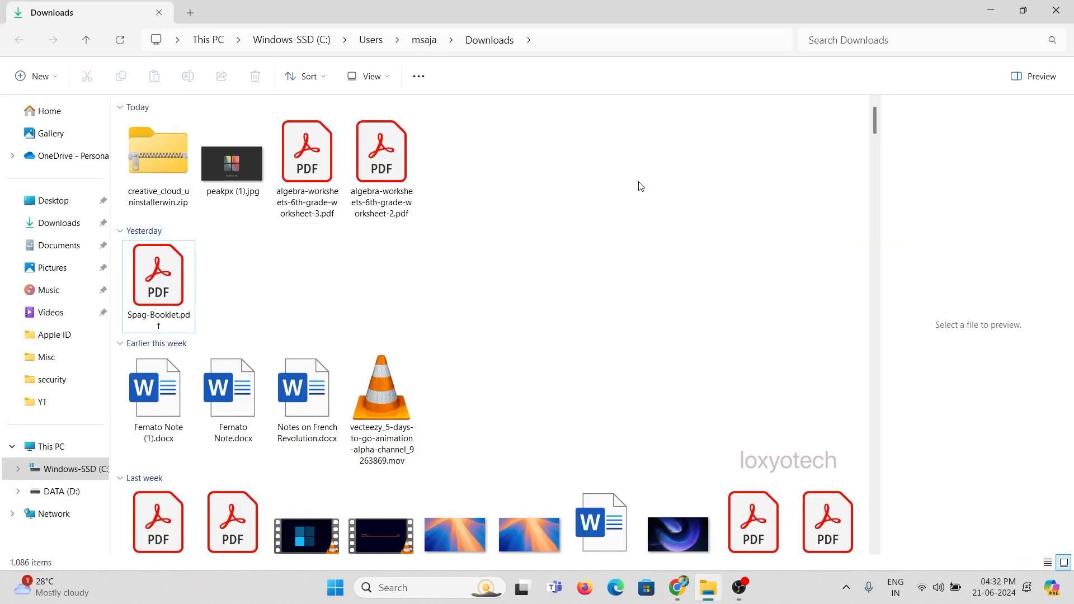
- Extract the creative_cloud_uninstallerwin zip with WinRAR to reveal Creative Cloud Uninstaller.exe
{"action": "right_click", "coordinate": [158, 151]}
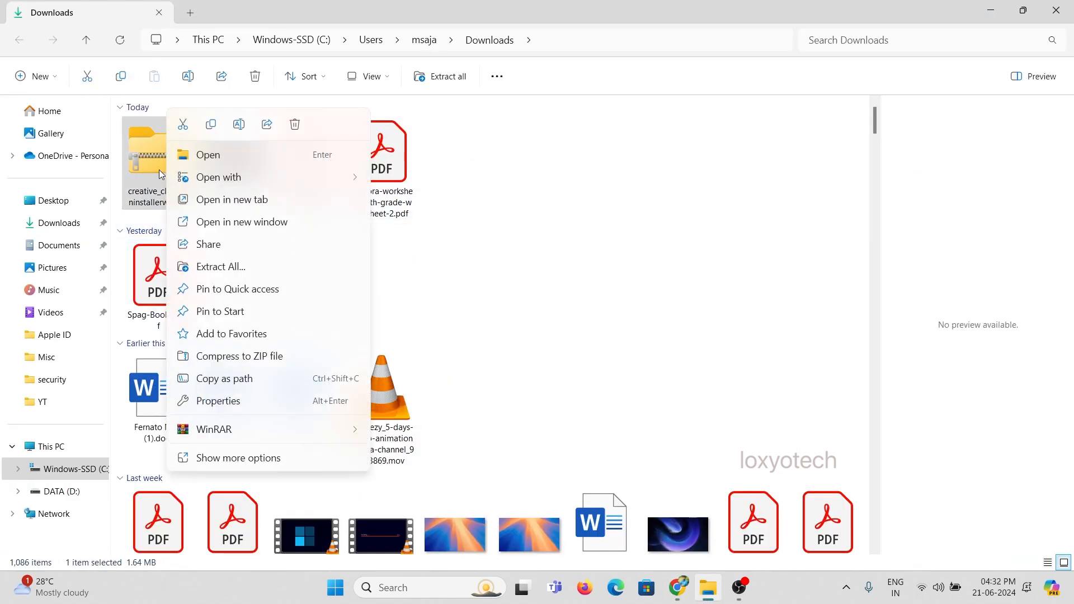
{"action": "mouse_move", "coordinate": [322, 432]}
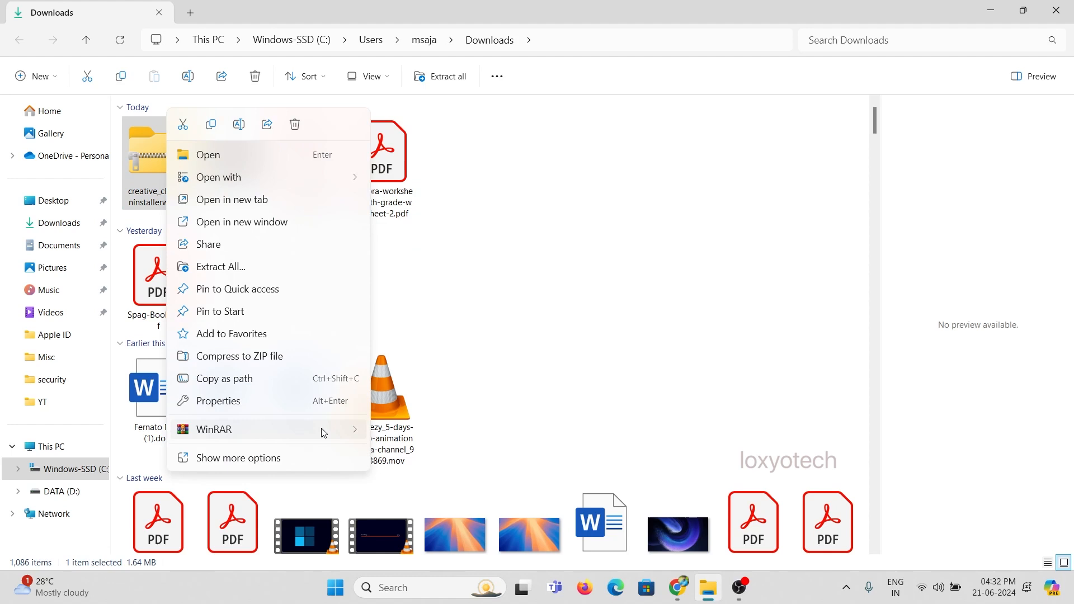
{"action": "left_click", "coordinate": [221, 266]}
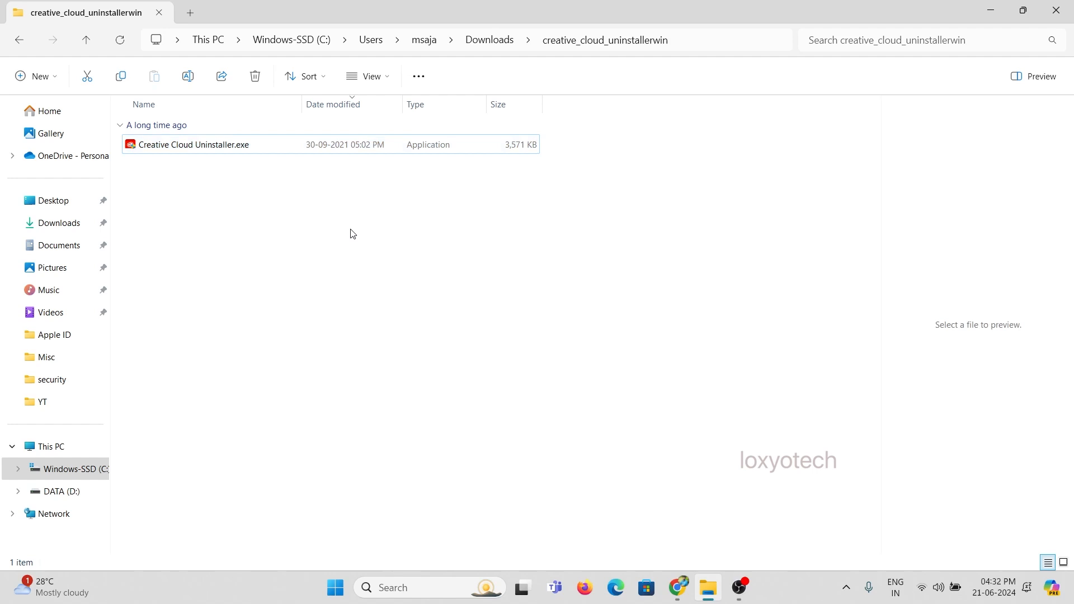
- Run Creative Cloud Uninstaller.exe and confirm Uninstall in its dialog
{"action": "double_click", "coordinate": [194, 145]}
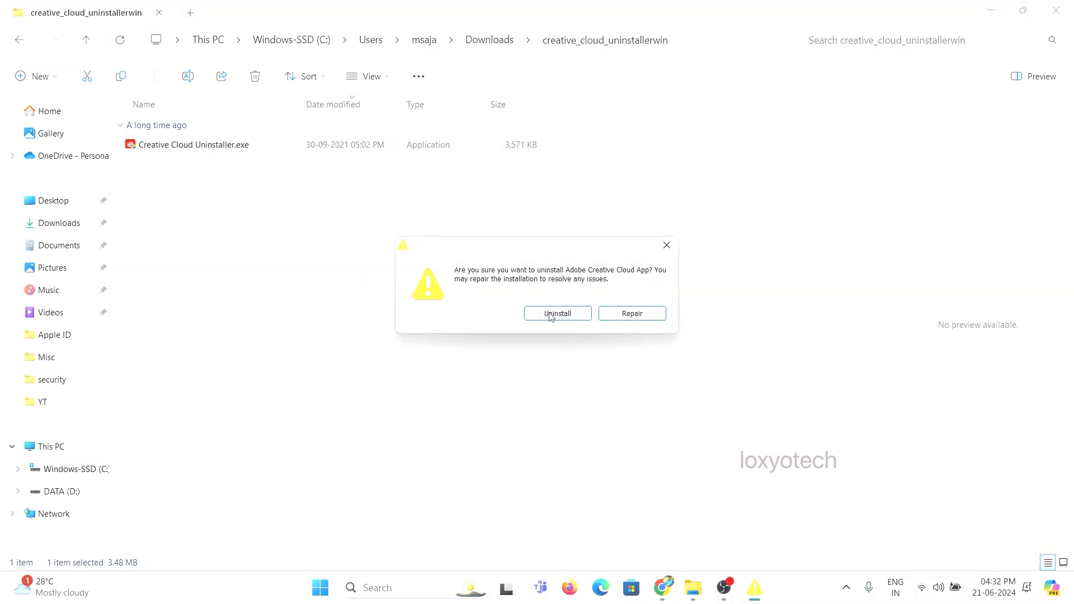
{"action": "left_click", "coordinate": [556, 314]}
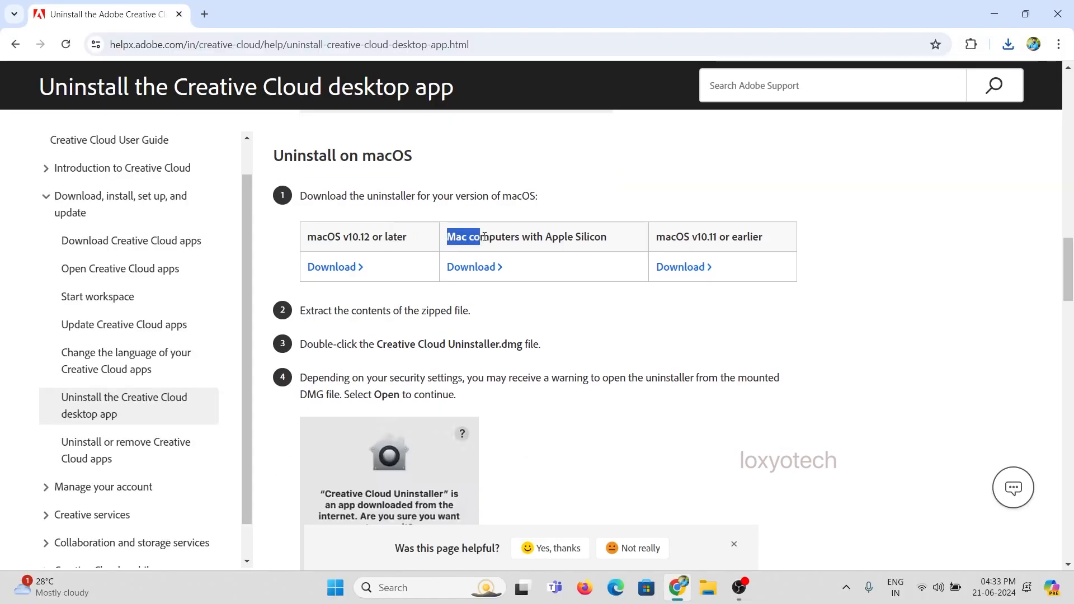
- Read past the macOS v10.11 download table and steps to the 'Uninstall silently from SCCM' heading
{"action": "double_click", "coordinate": [703, 236]}
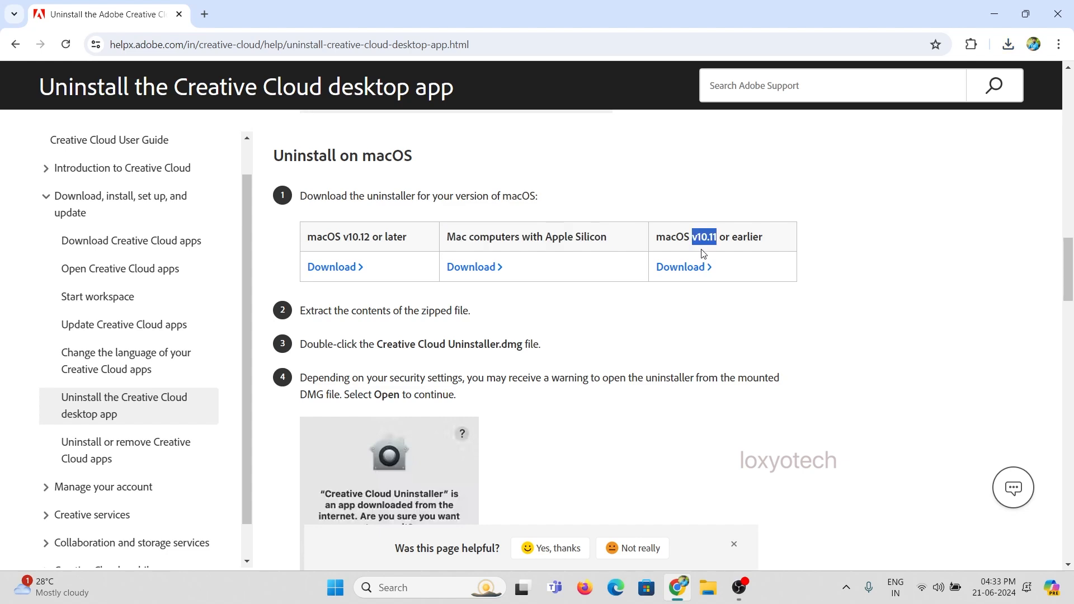
{"action": "scroll", "scroll_direction": "down", "scroll_amount": 3}
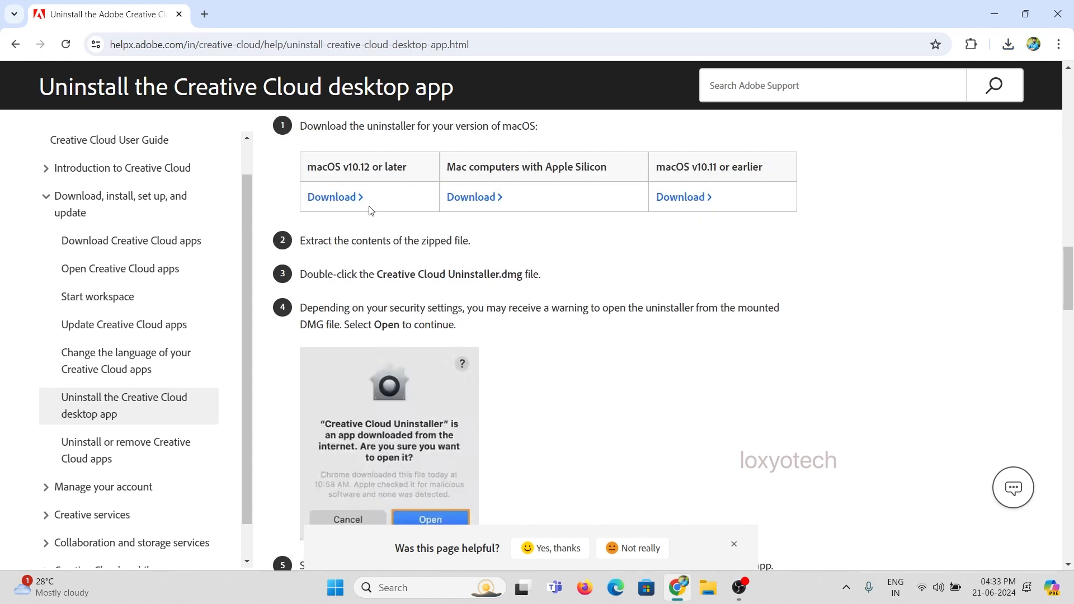
{"action": "scroll", "scroll_direction": "down", "scroll_amount": 3}
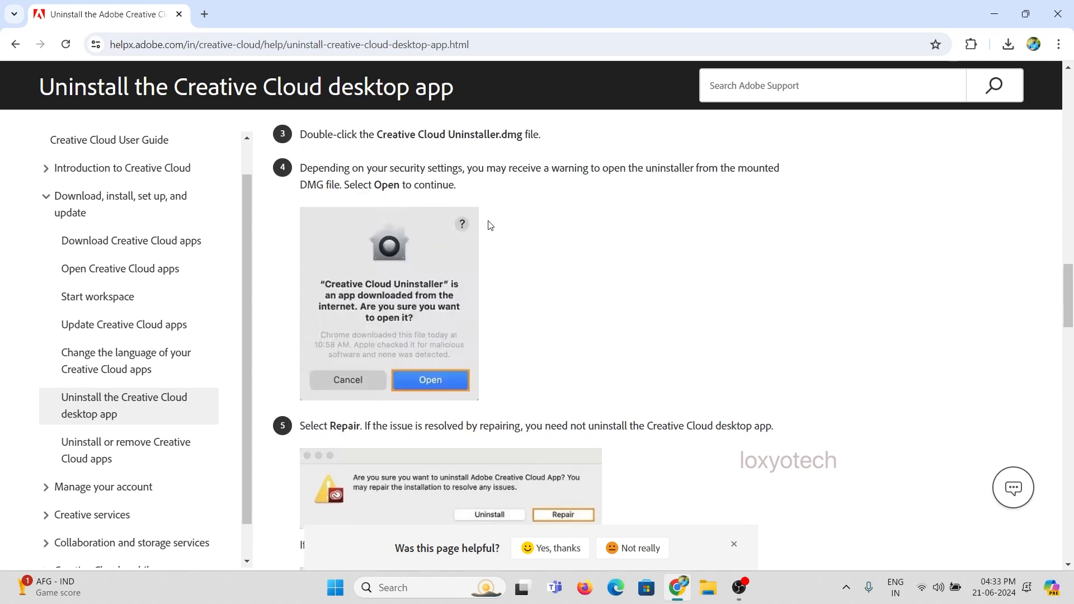
{"action": "scroll", "scroll_direction": "down", "scroll_amount": 3}
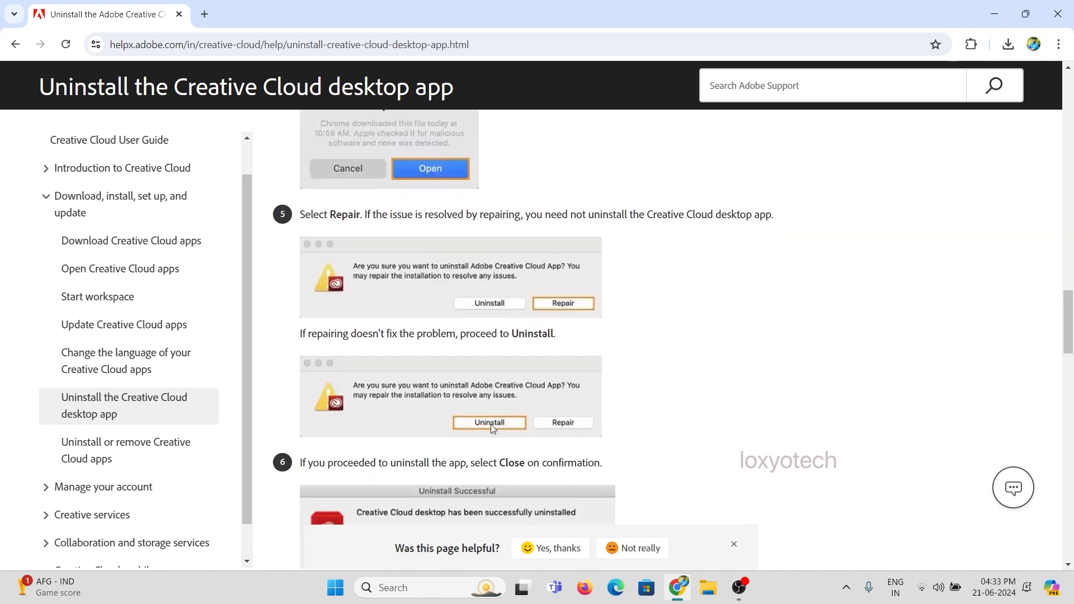
{"action": "scroll", "scroll_direction": "down", "scroll_amount": 3}
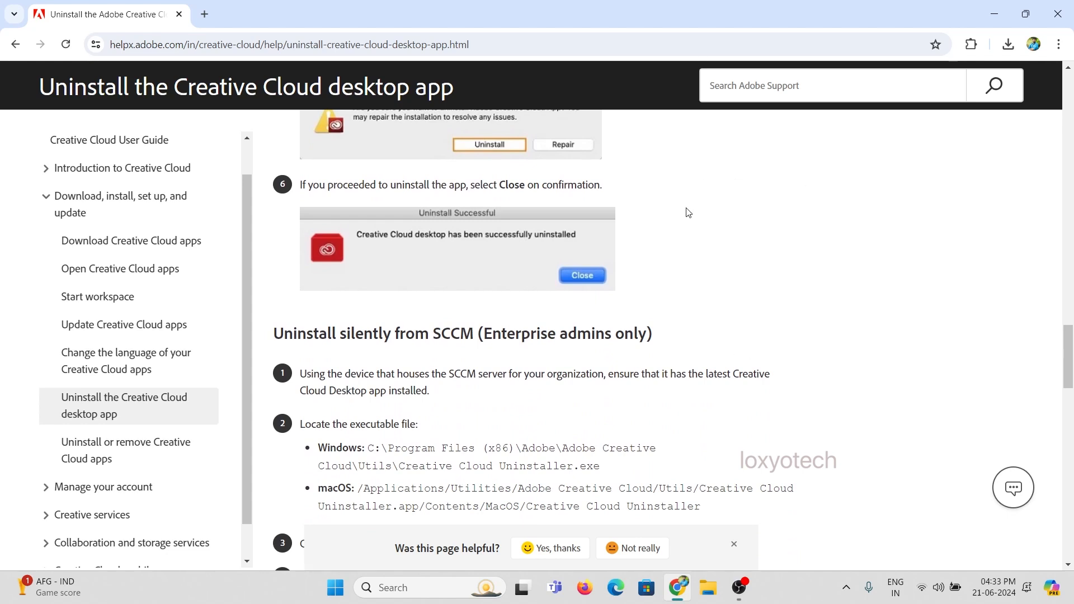
{"action": "scroll", "scroll_direction": "down", "scroll_amount": 3}
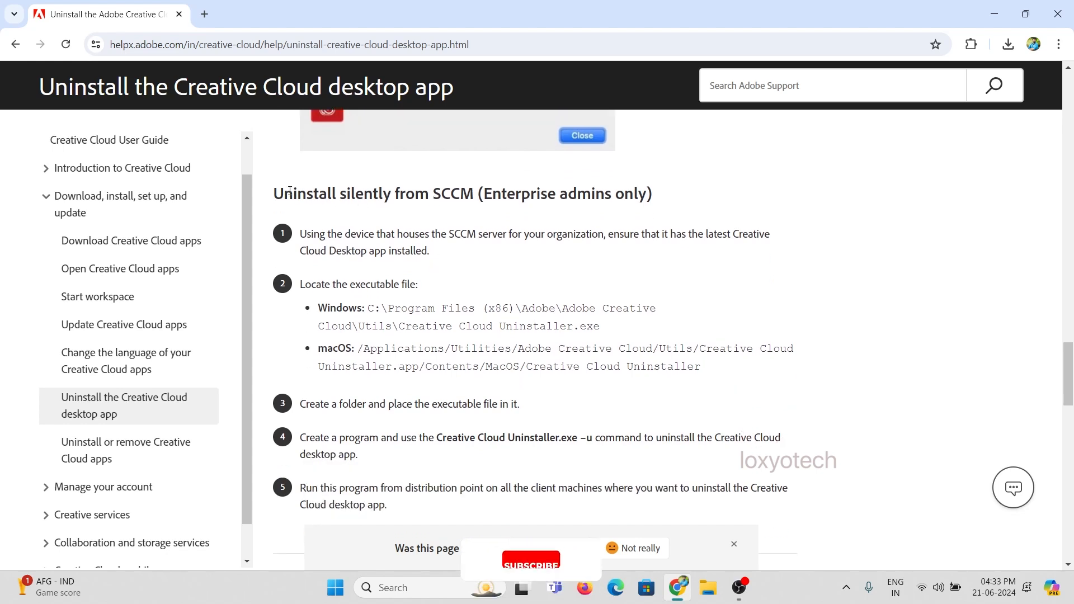
{"action": "left_click_drag", "start_coordinate": [433, 194], "coordinate": [623, 193]}
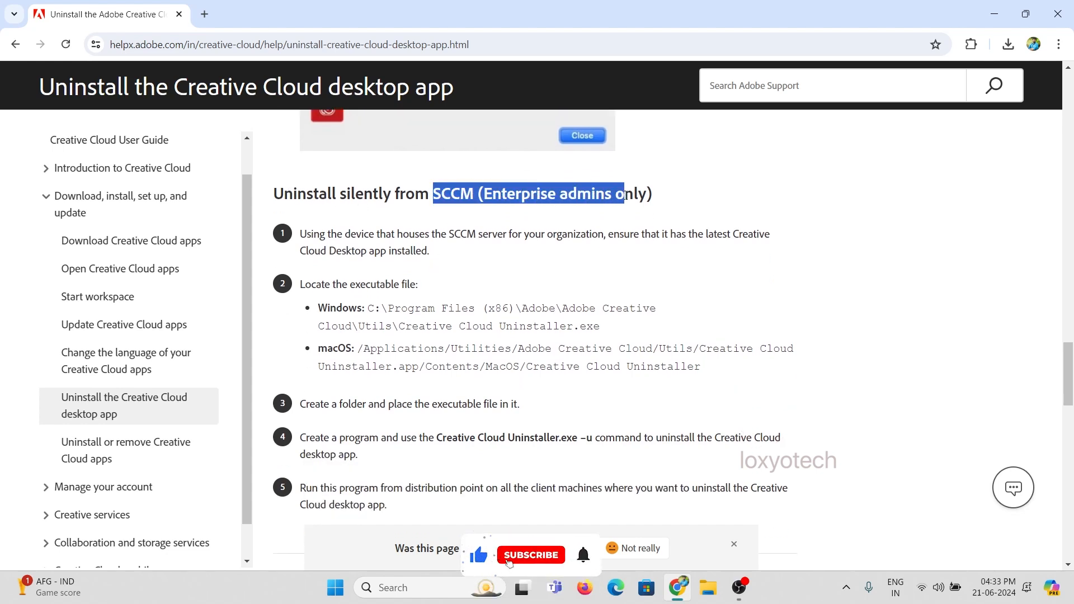
{"action": "left_click", "coordinate": [531, 555]}
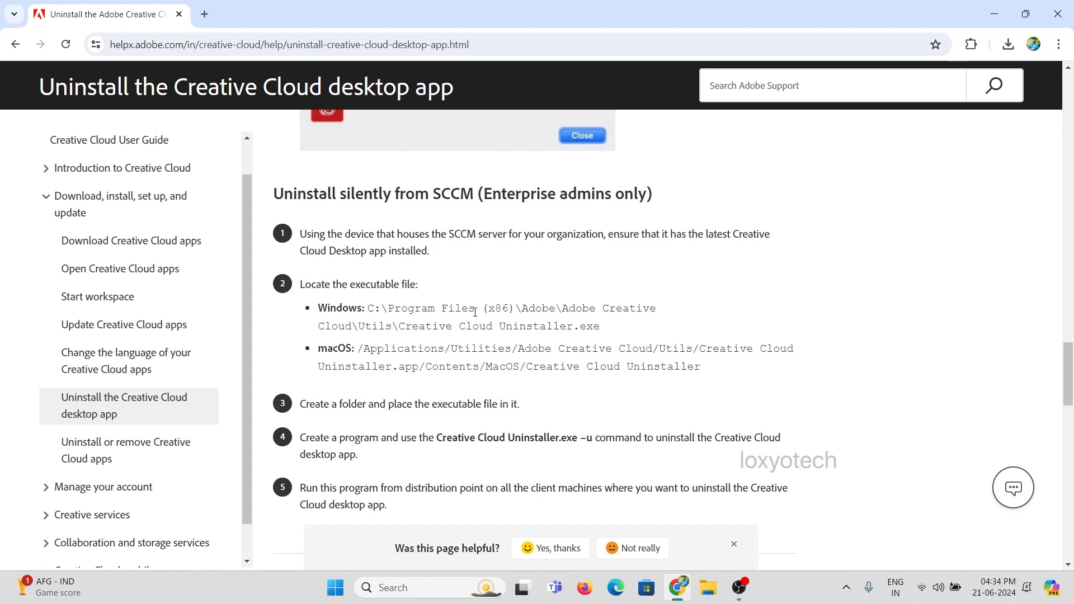
{"action": "scroll", "scroll_direction": "down", "scroll_amount": 3}
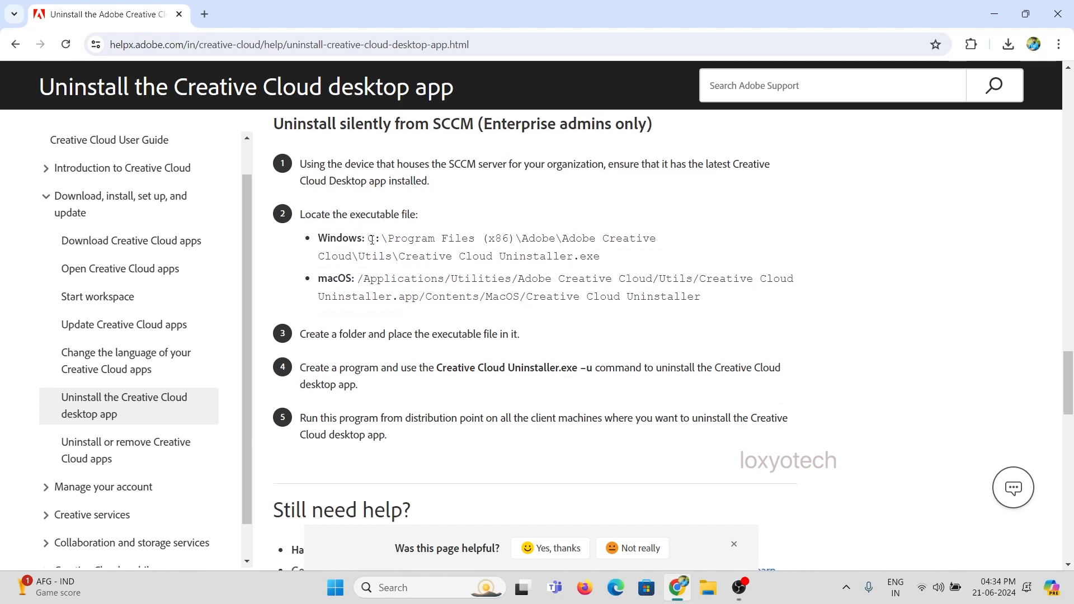
{"action": "left_click_drag", "start_coordinate": [368, 239], "coordinate": [598, 238]}
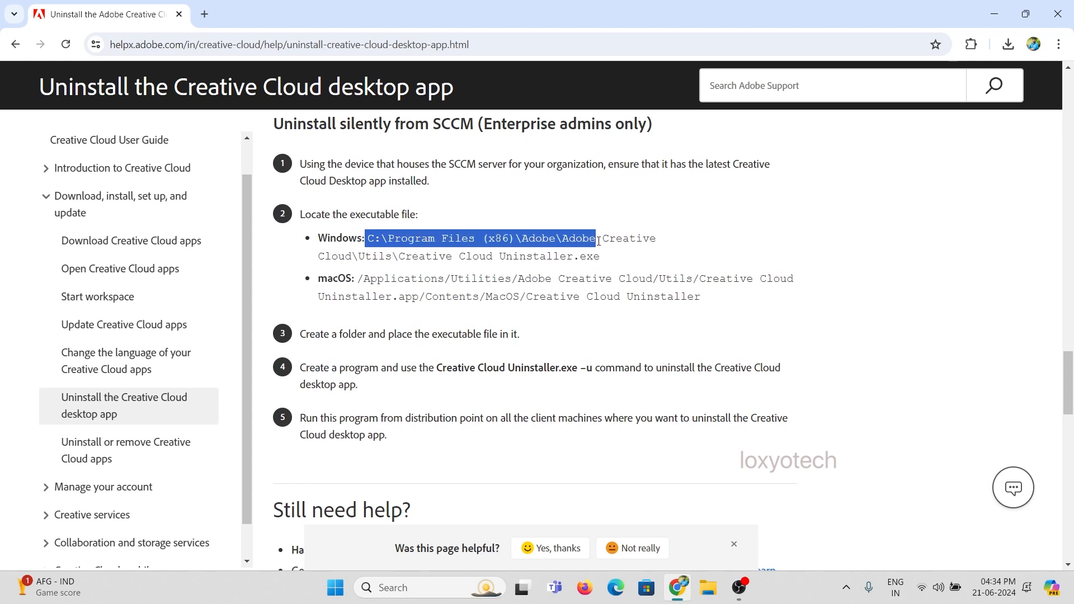
{"action": "left_click_drag", "start_coordinate": [596, 238], "coordinate": [600, 256]}
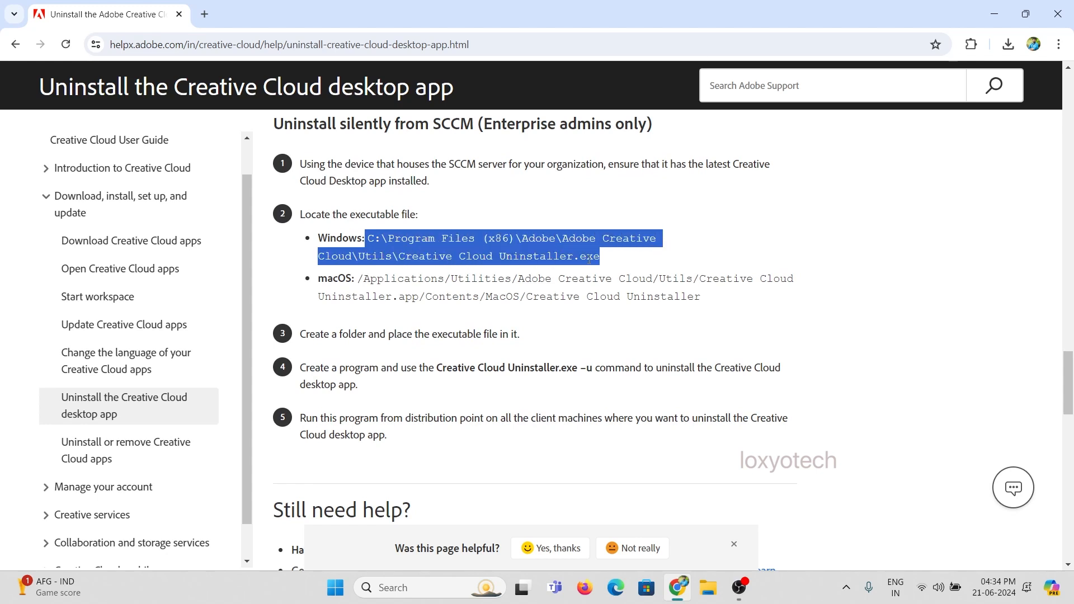
{"action": "left_click", "coordinate": [447, 291]}
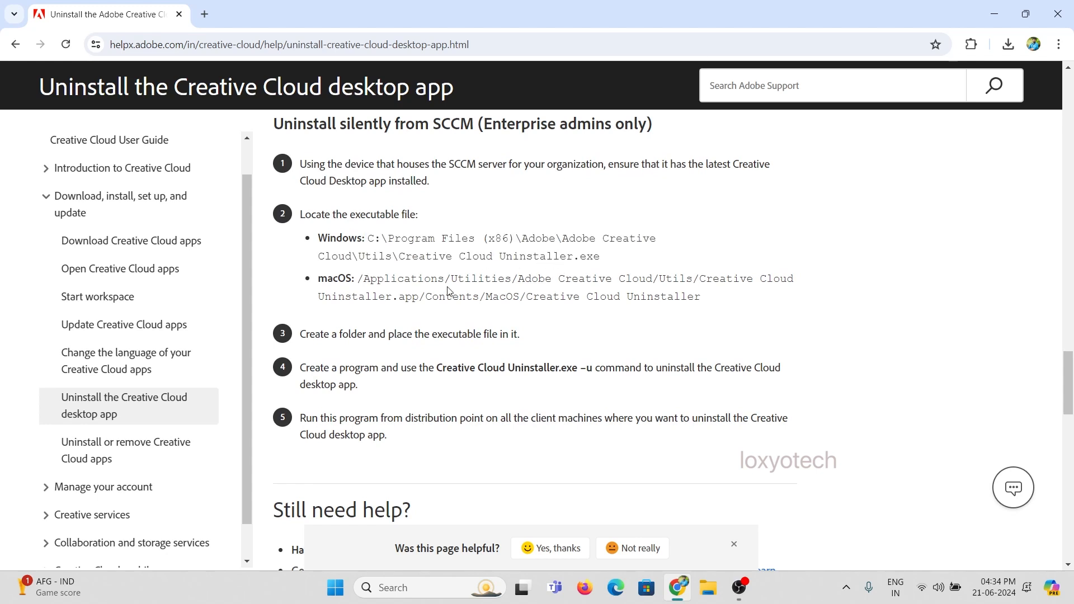